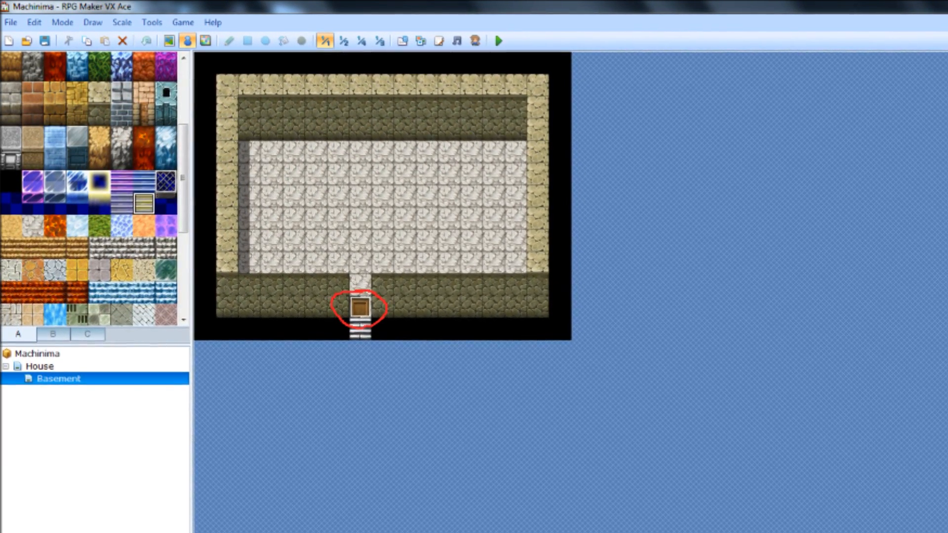
Open the Origination Door event on the House map in the Edit Event window.
double_click(361, 310)
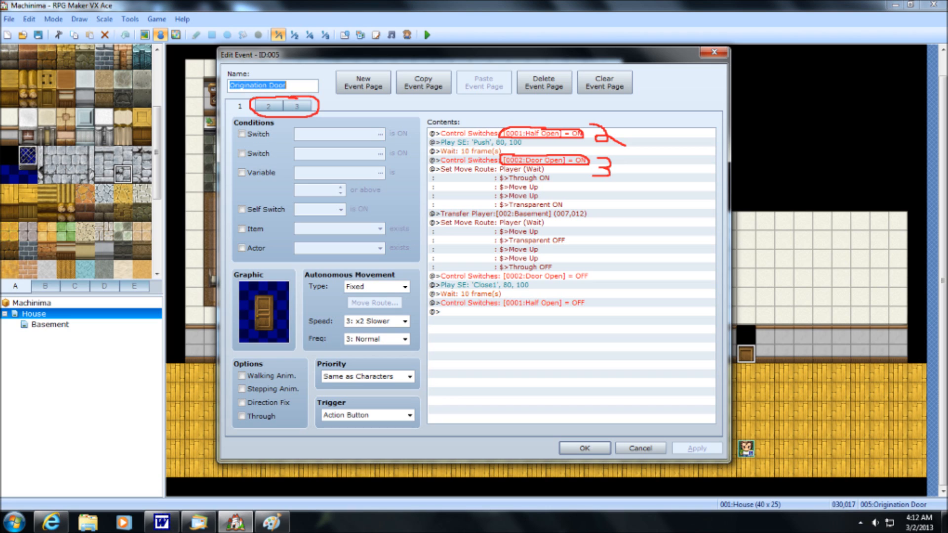